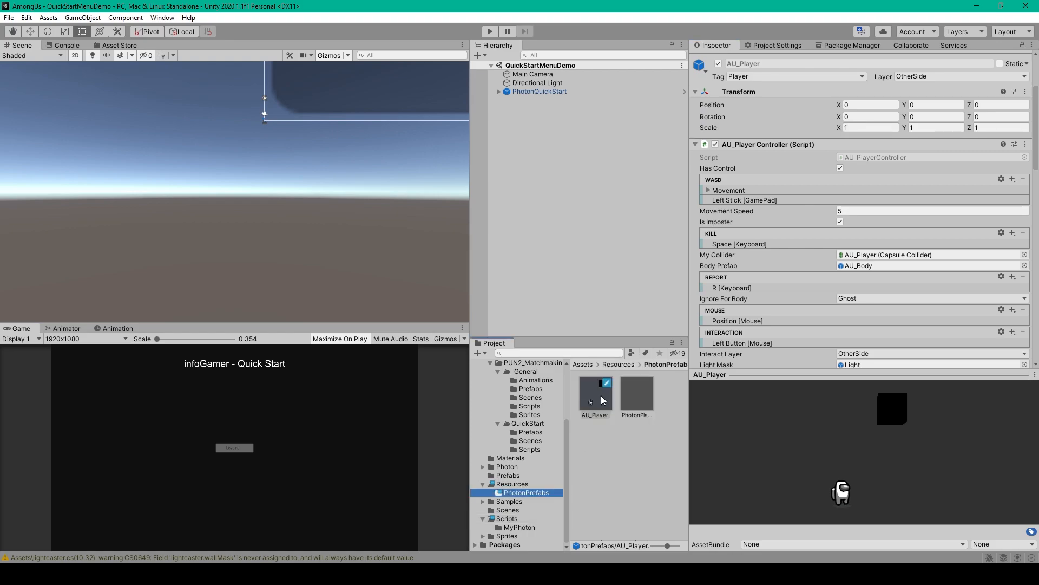
- Bring up the AU_PlayerController.cs script showing its PhotonView myPV and lightMask fields
left_click(595, 392)
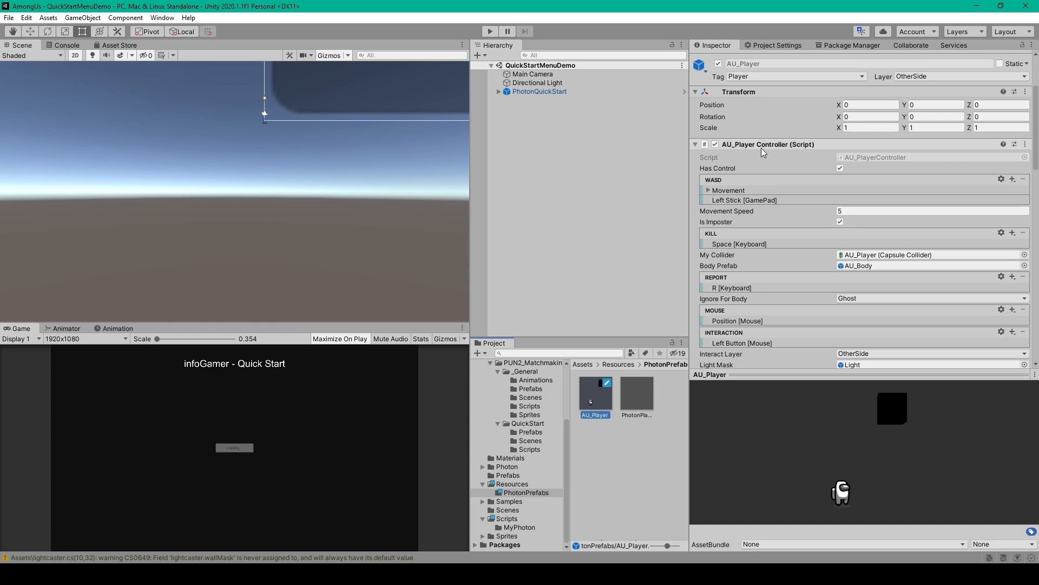
mouse_move(886, 161)
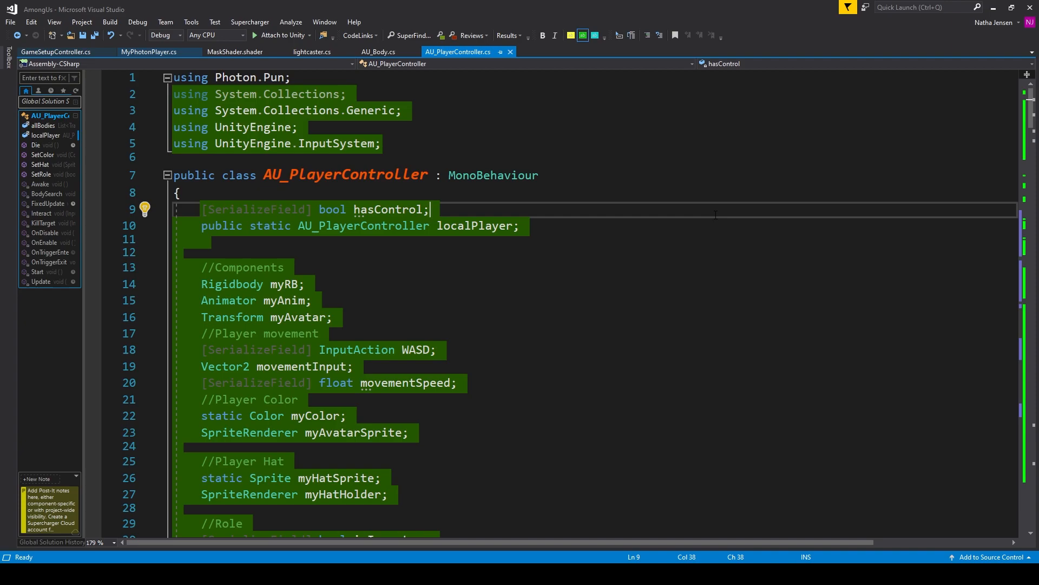
mouse_move(668, 287)
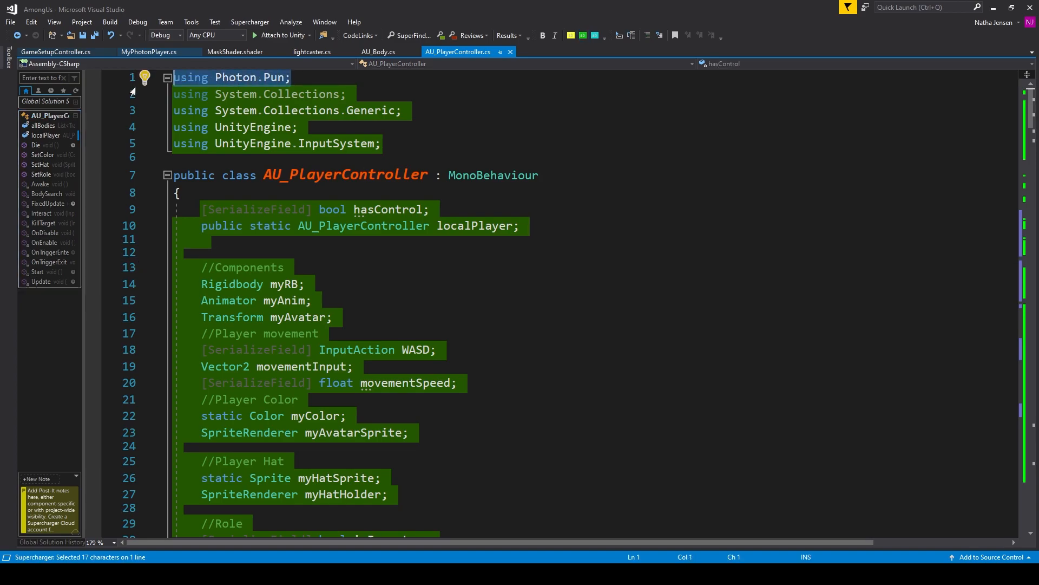
scroll("down", 3)
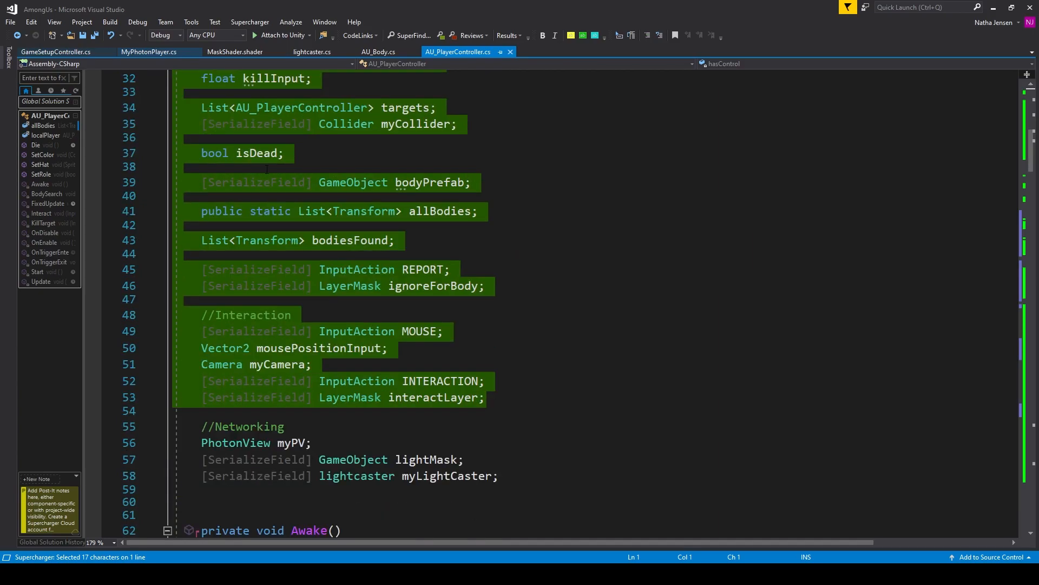
scroll("down", 3)
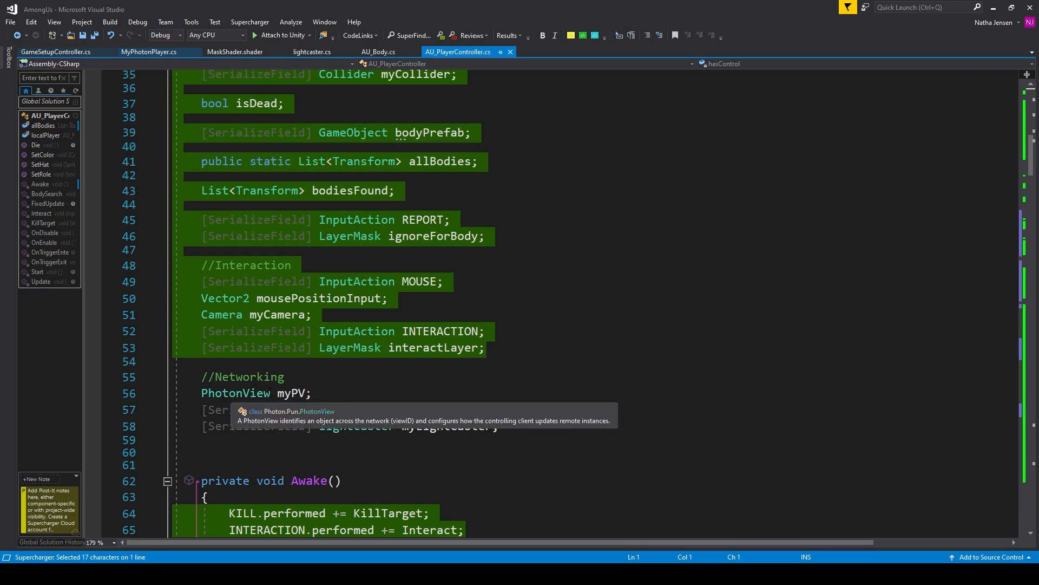
mouse_move(269, 393)
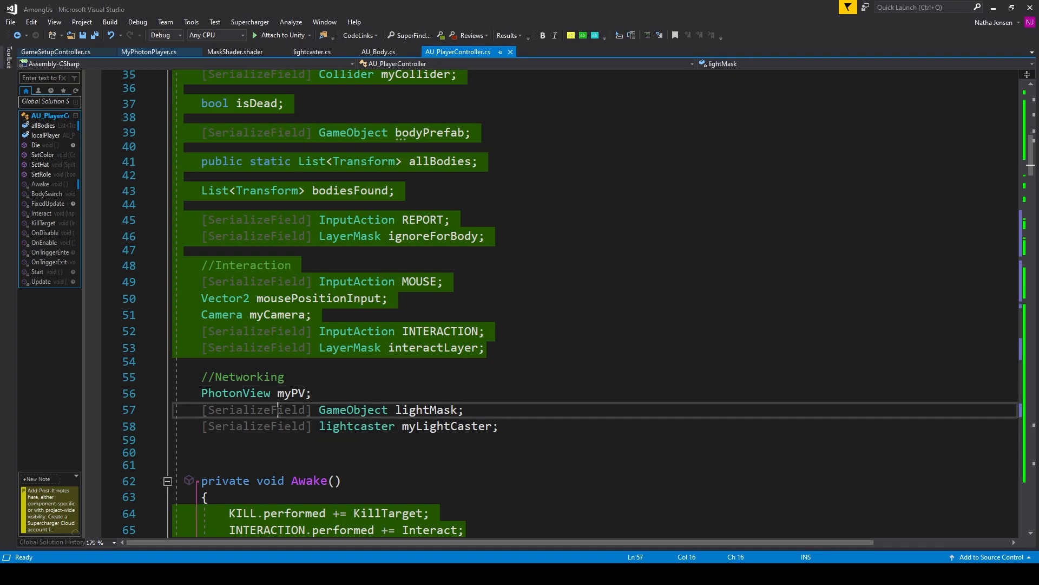
double_click(352, 409)
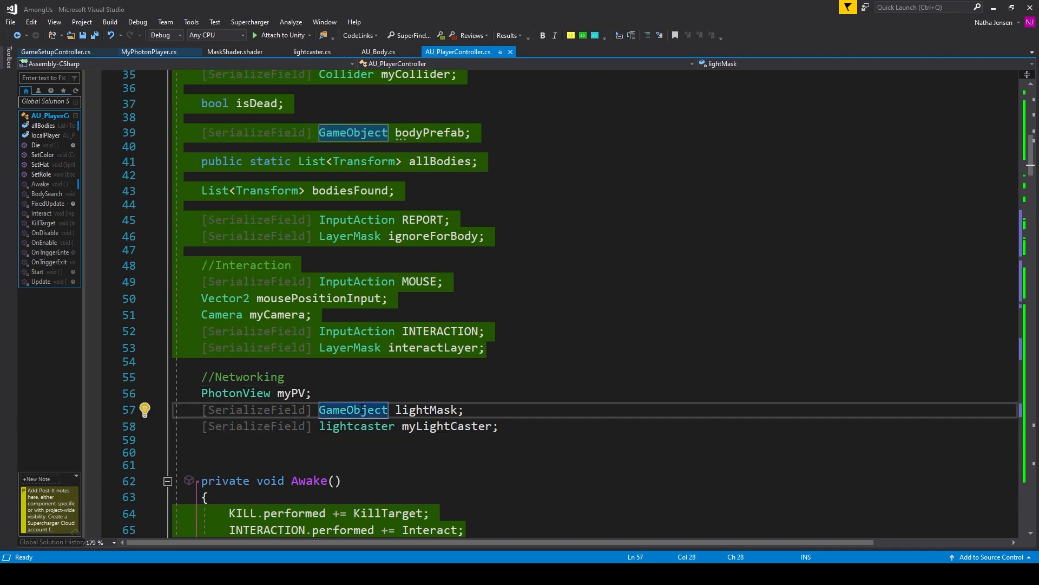
double_click(426, 409)
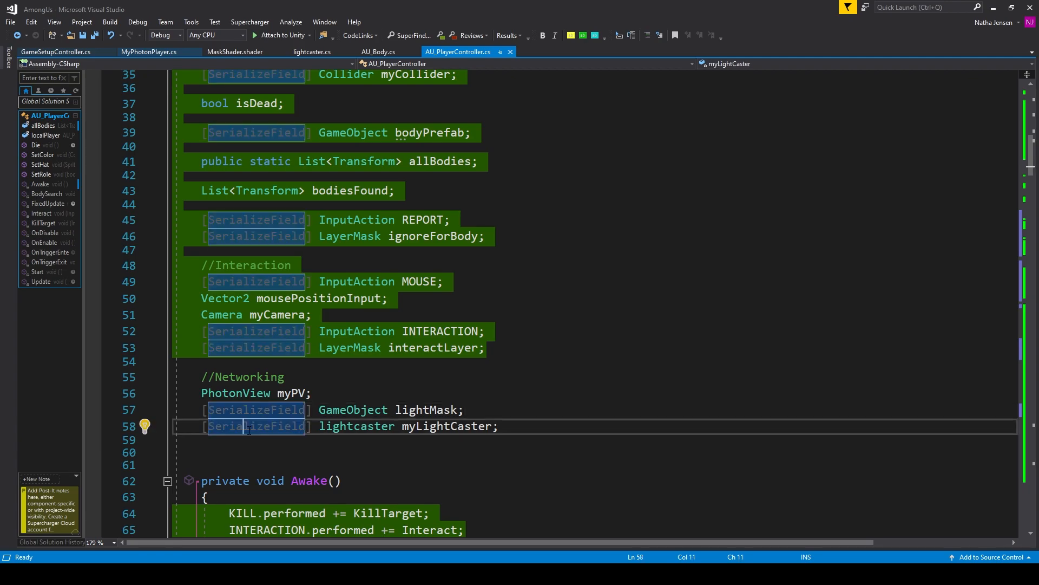
double_click(353, 425)
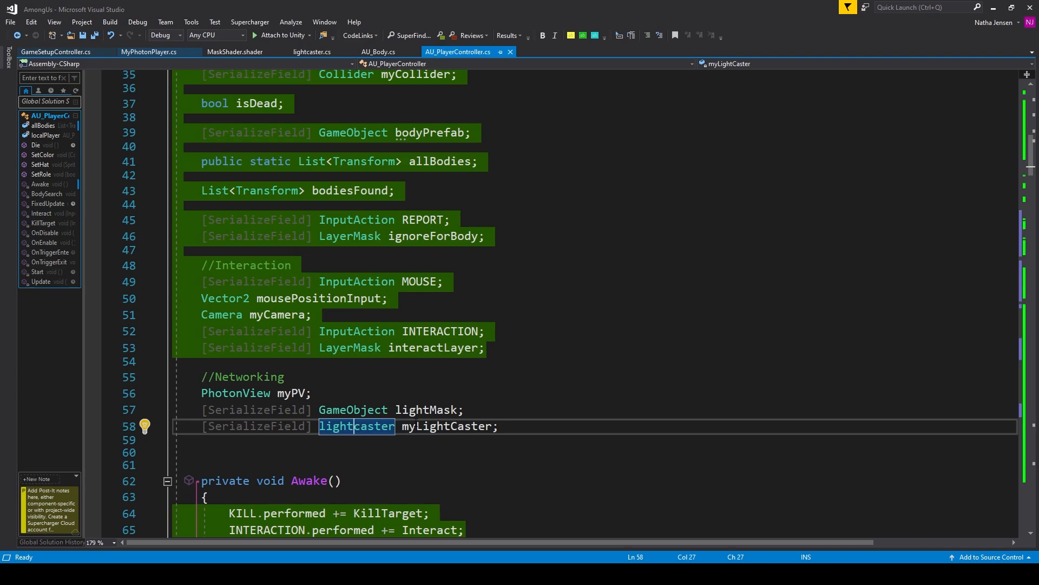
mouse_move(430, 409)
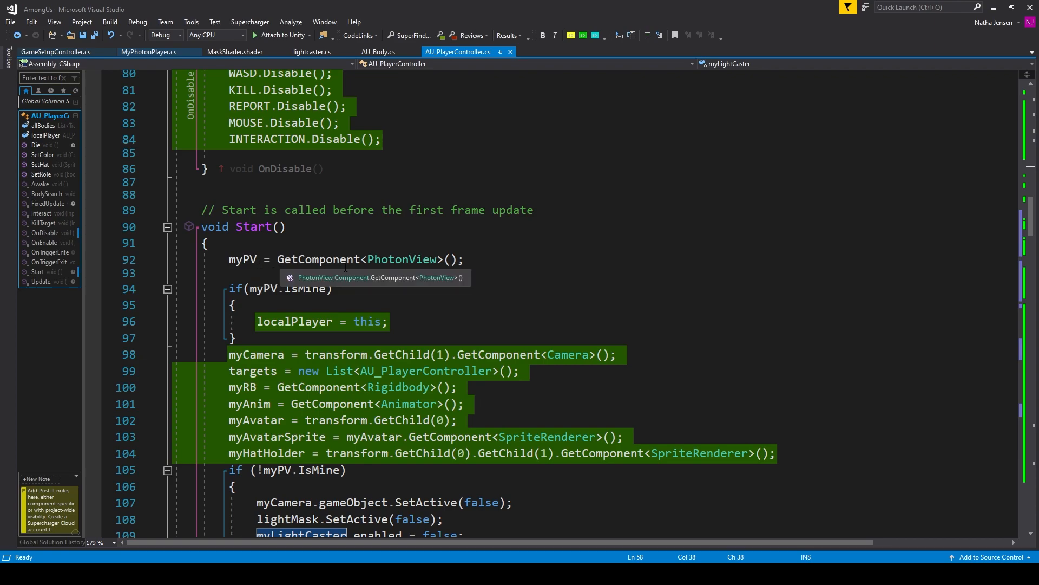
double_click(401, 259)
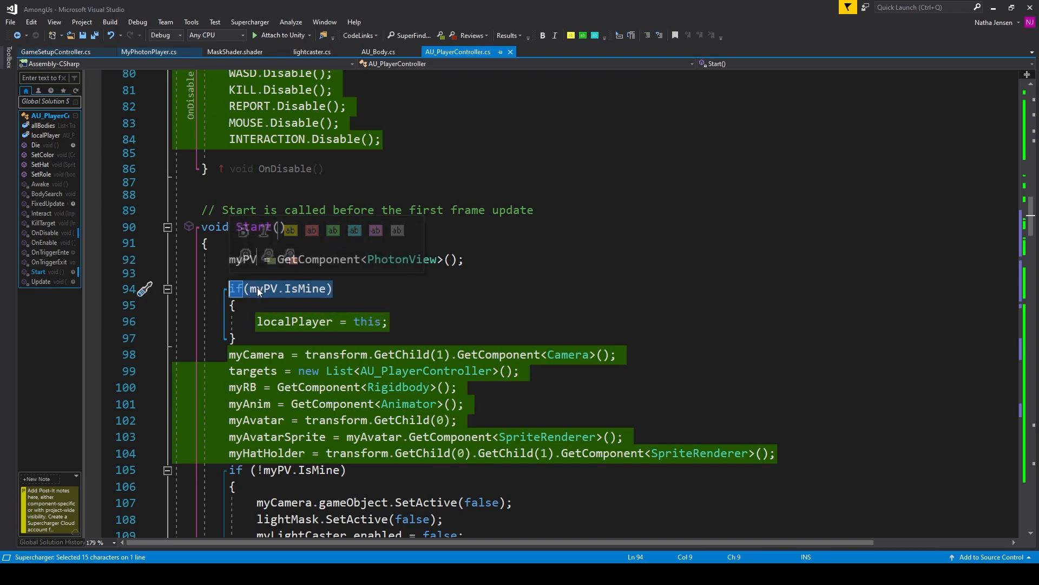
mouse_move(321, 293)
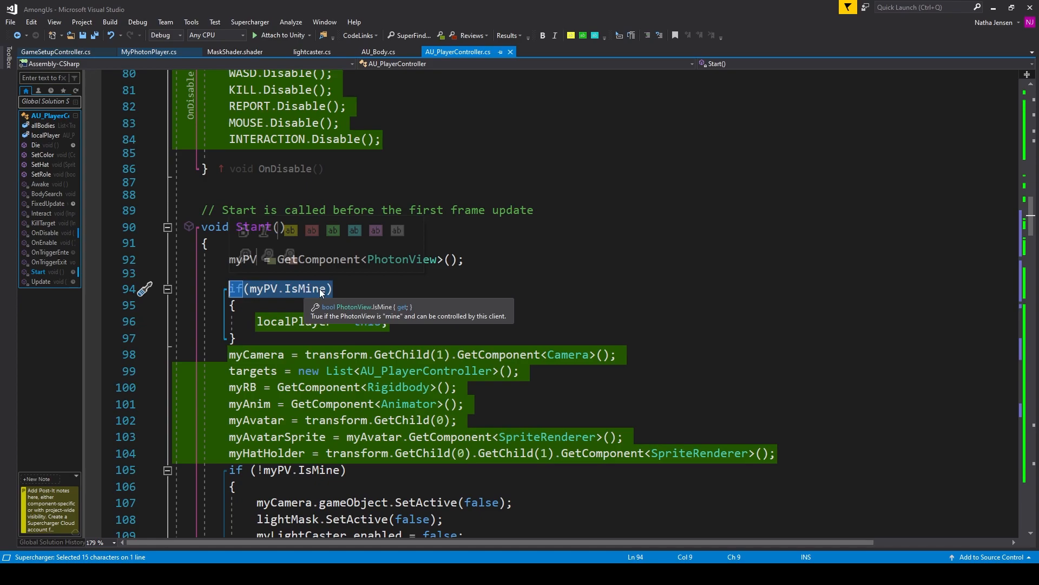
scroll("down", 3)
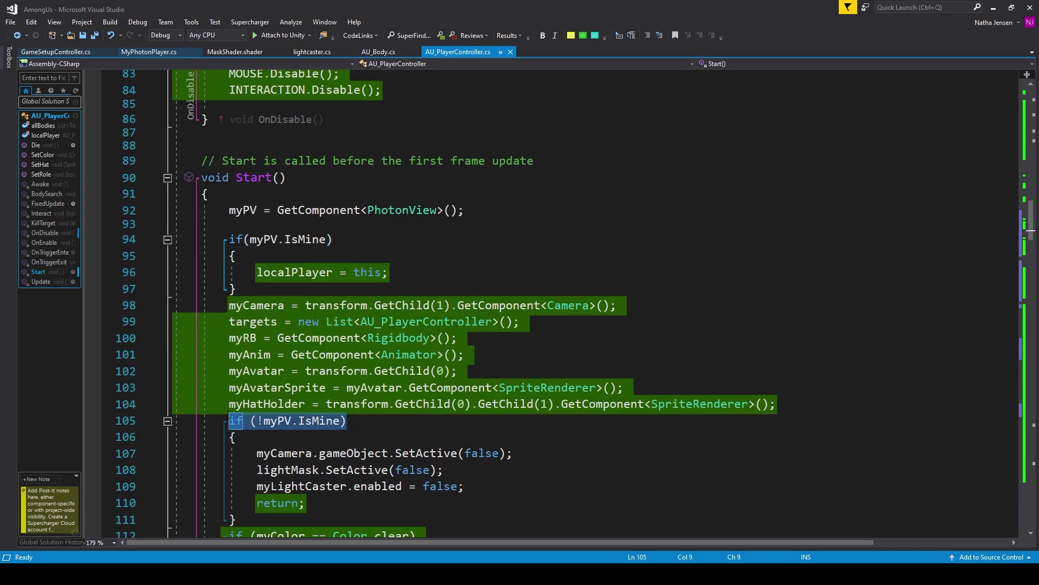
mouse_move(306, 420)
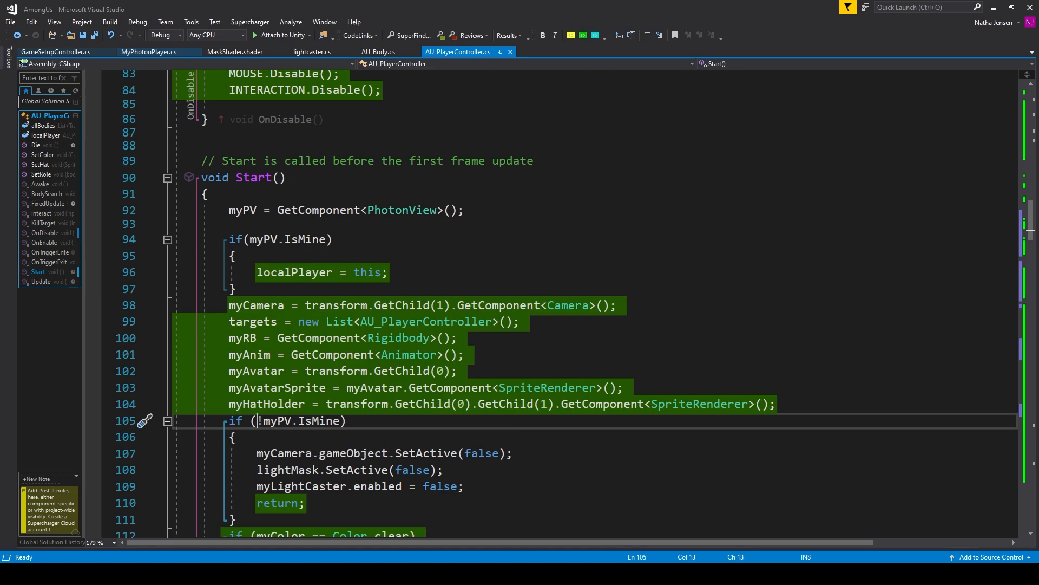
mouse_move(281, 421)
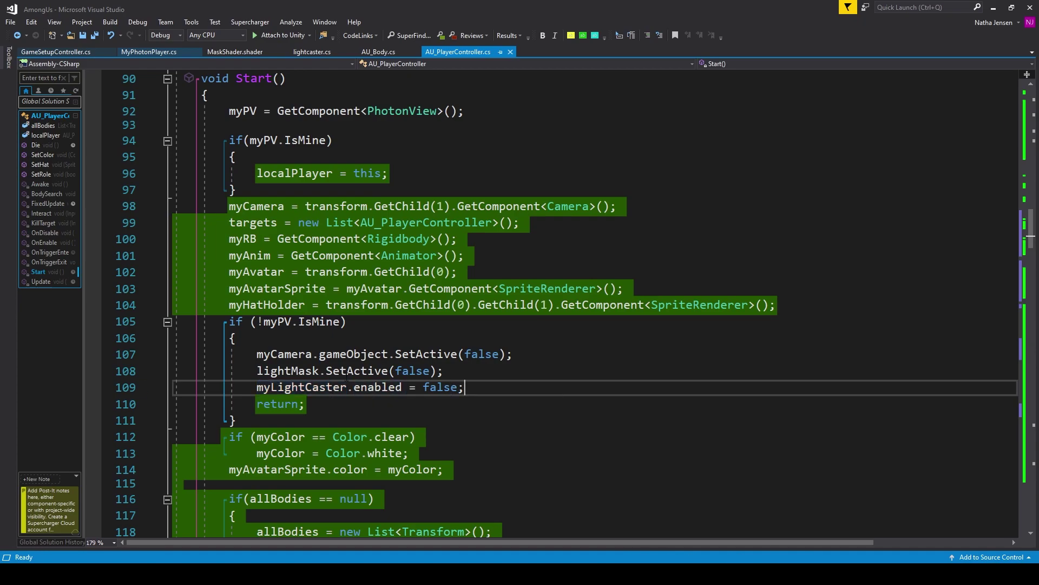
mouse_move(301, 388)
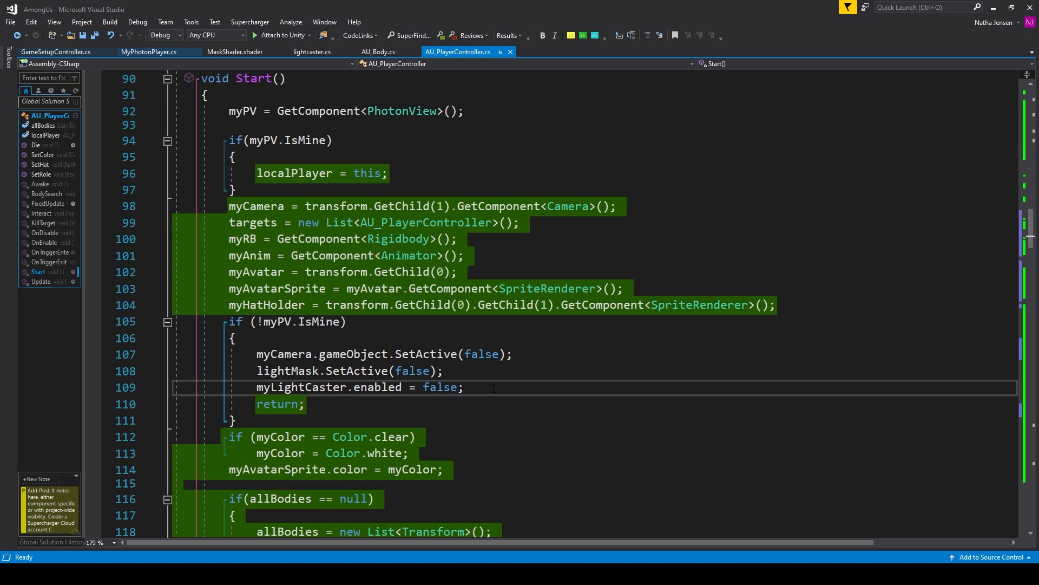
left_click(464, 387)
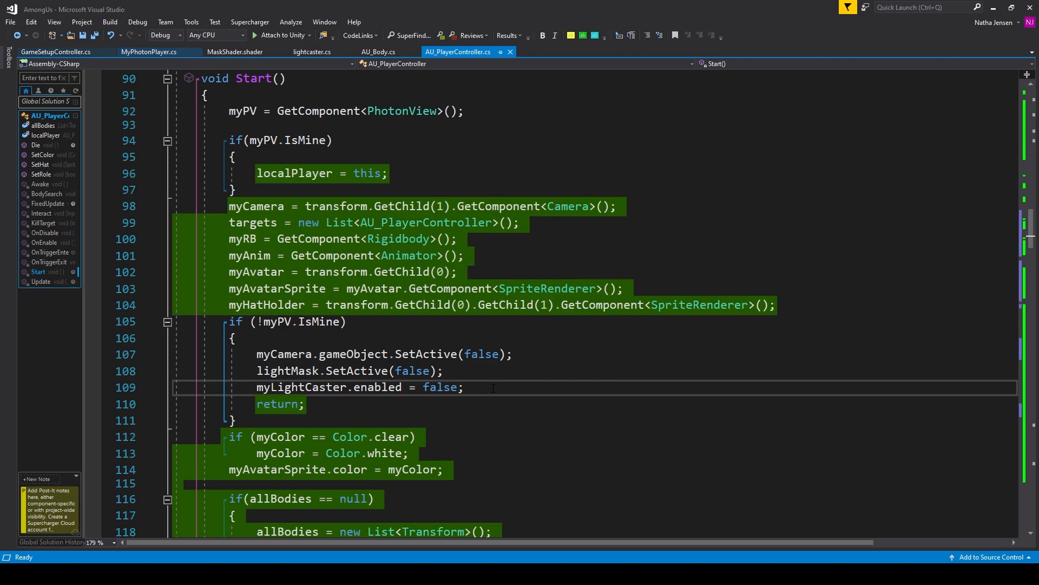
left_click(464, 387)
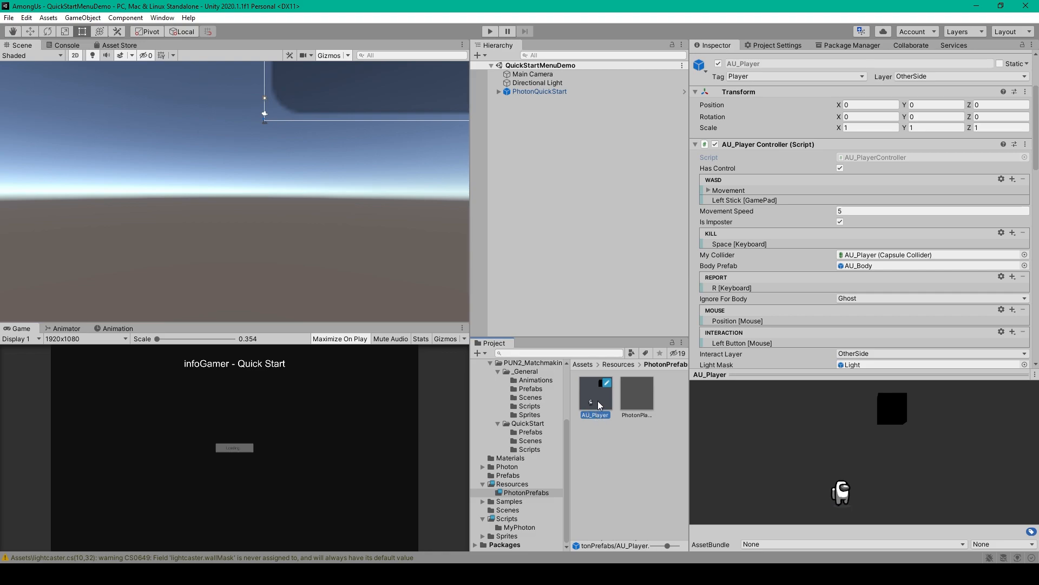
- Open the AU_Player prefab and inspect its Light Mask, Lightcaster and Photon View components
double_click(595, 394)
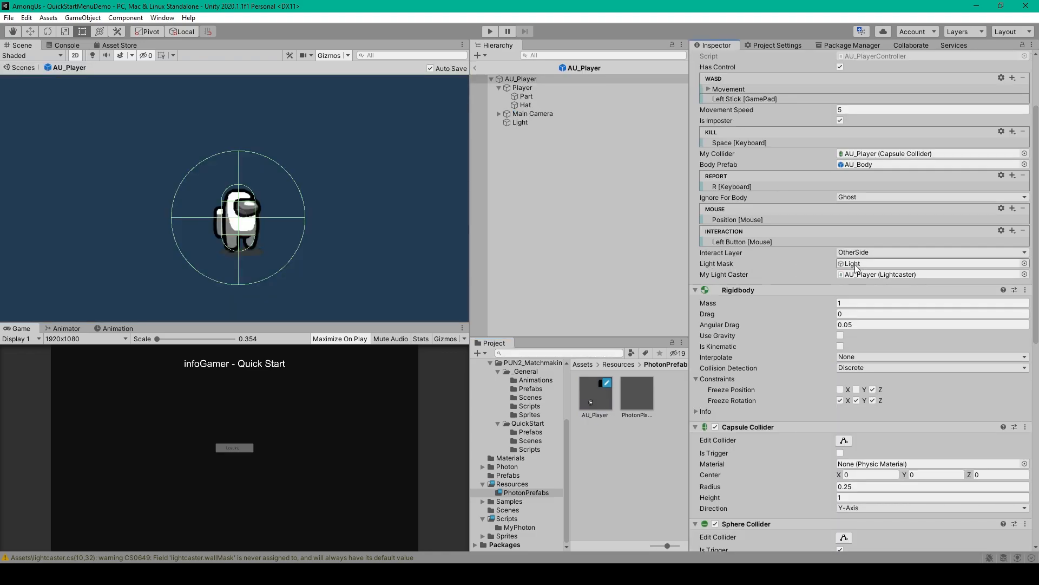
left_click(520, 122)
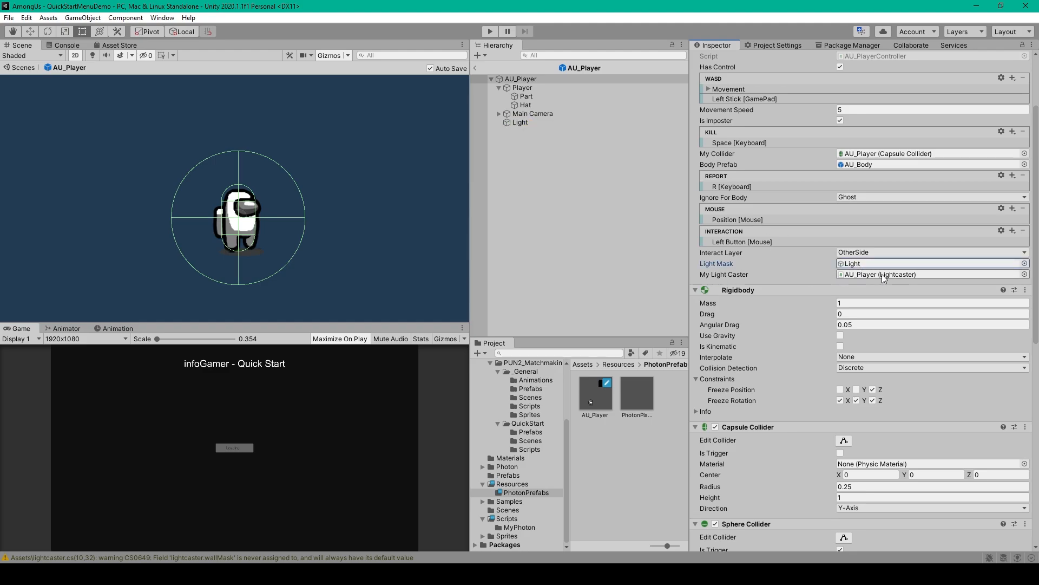
scroll("down", 3)
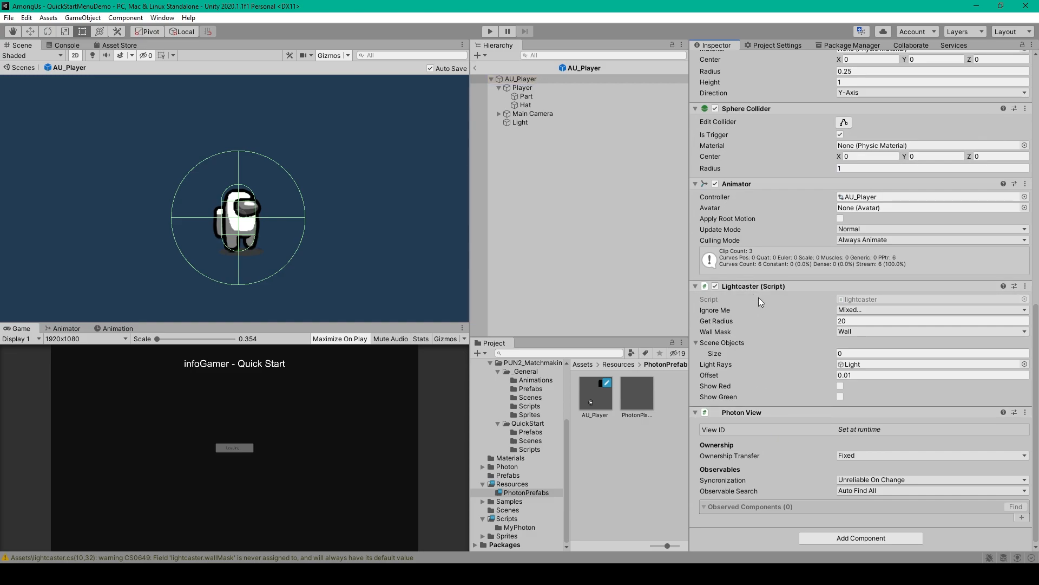
mouse_move(599, 295)
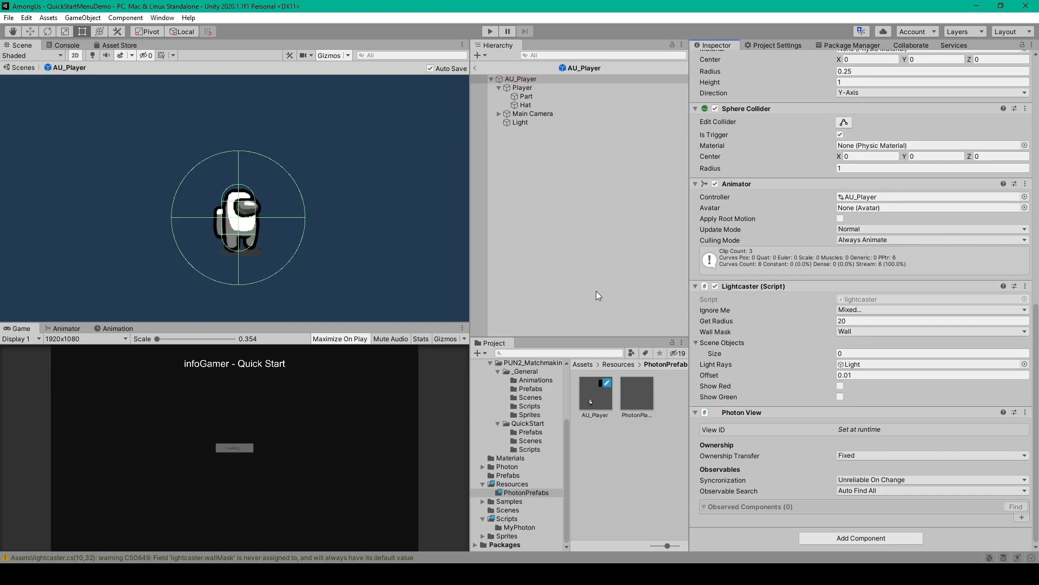
mouse_move(612, 181)
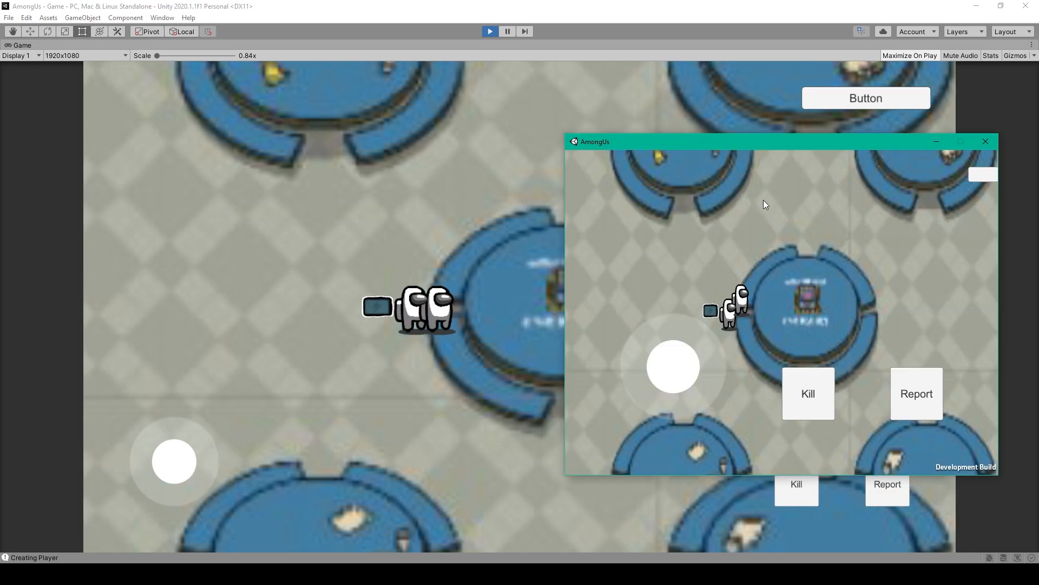
mouse_move(679, 314)
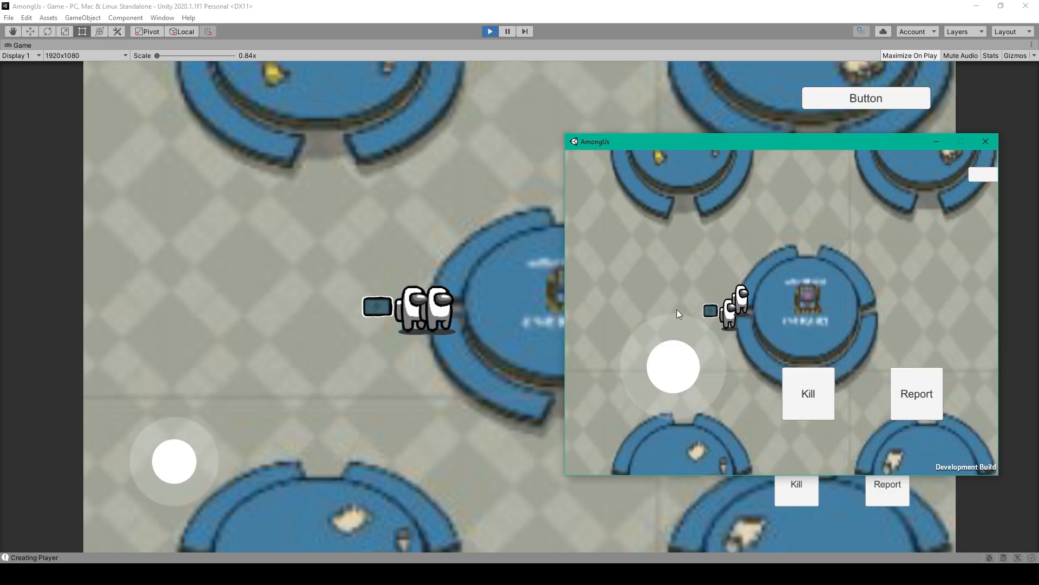
mouse_move(510, 48)
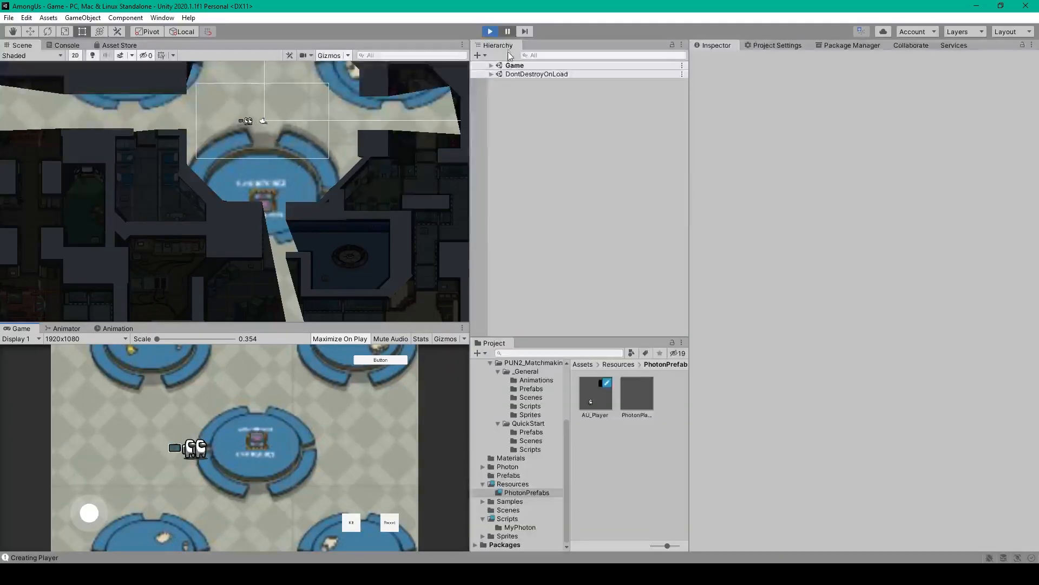
- Inspect the second AU_Player(Clone) to confirm Lightcaster is disabled and Photon View not owned
left_click(539, 221)
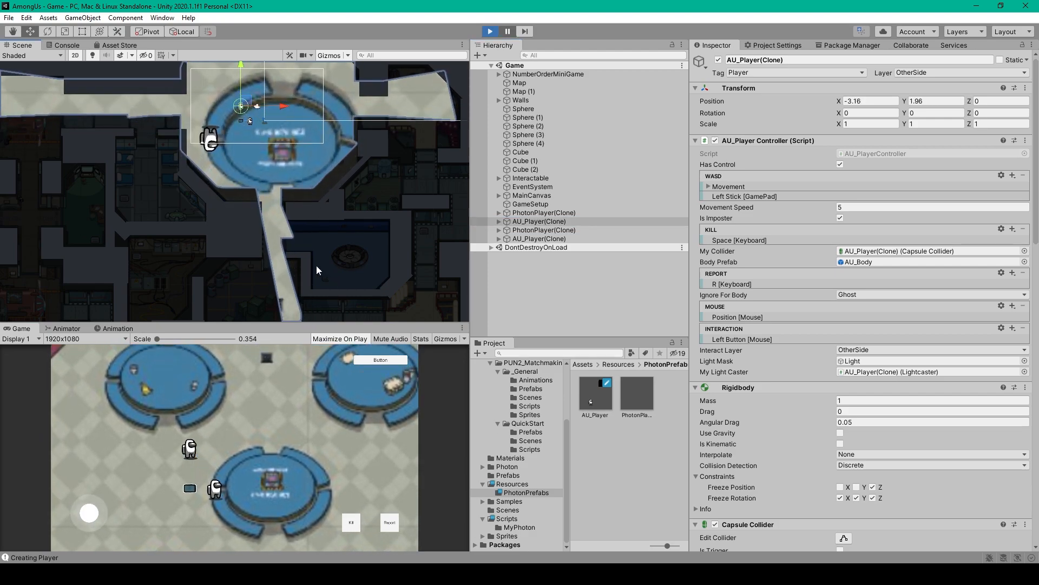
left_click(539, 221)
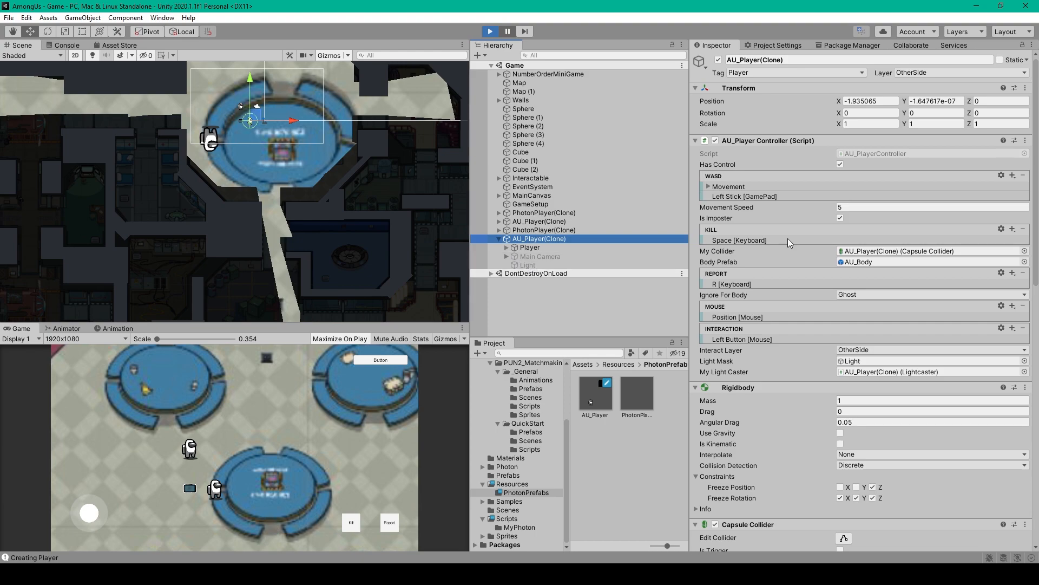
scroll("down", 3)
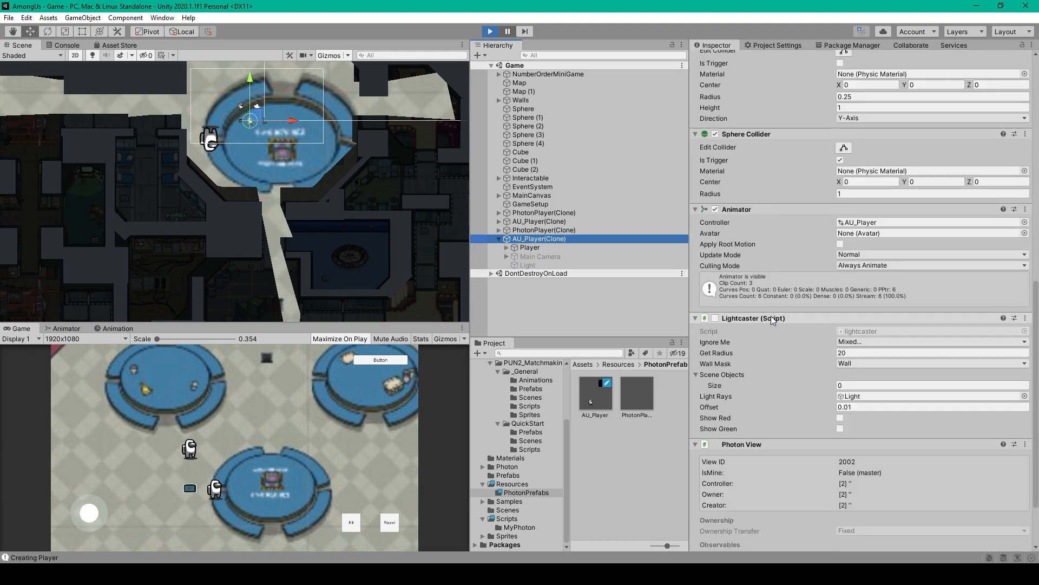